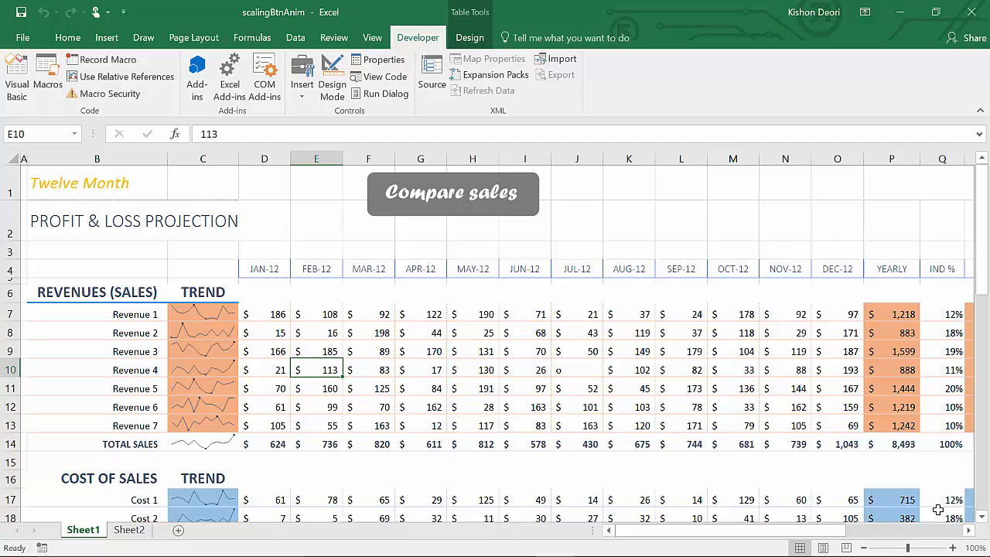
pyautogui.moveTo(643, 477)
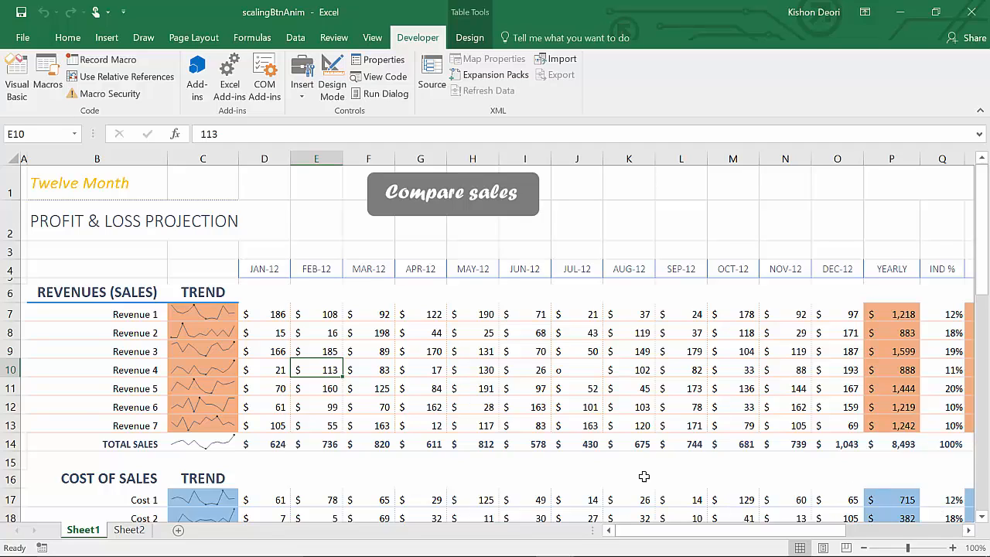
pyautogui.moveTo(297, 24)
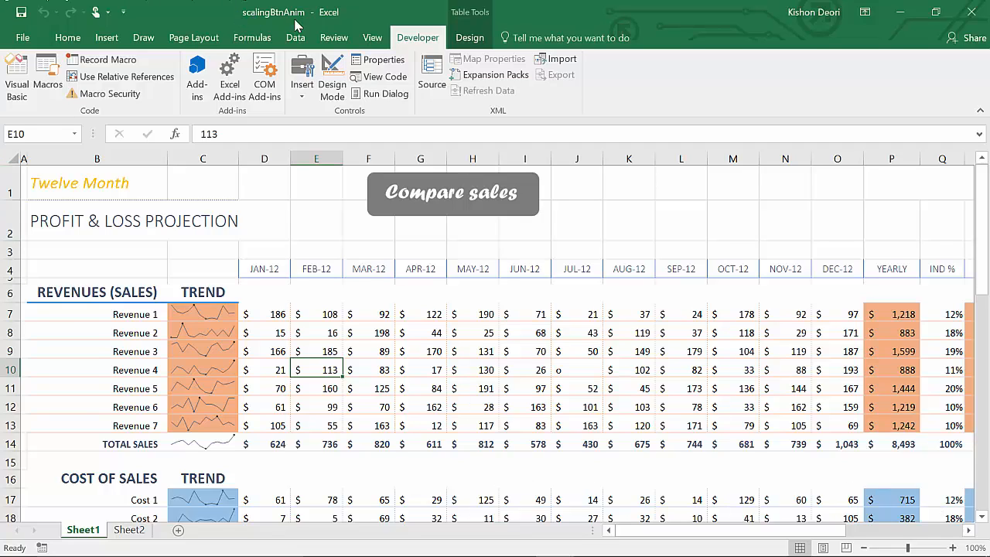
pyautogui.moveTo(194, 37)
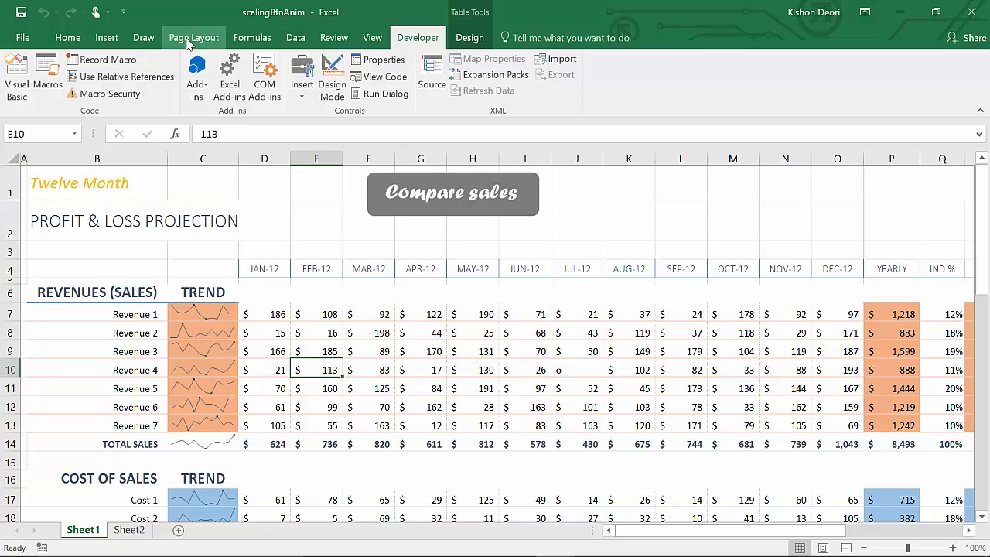
# - Browse the Profit & Loss Projection sheet, selecting the title and February Revenue 2 value
pyautogui.click(96, 219)
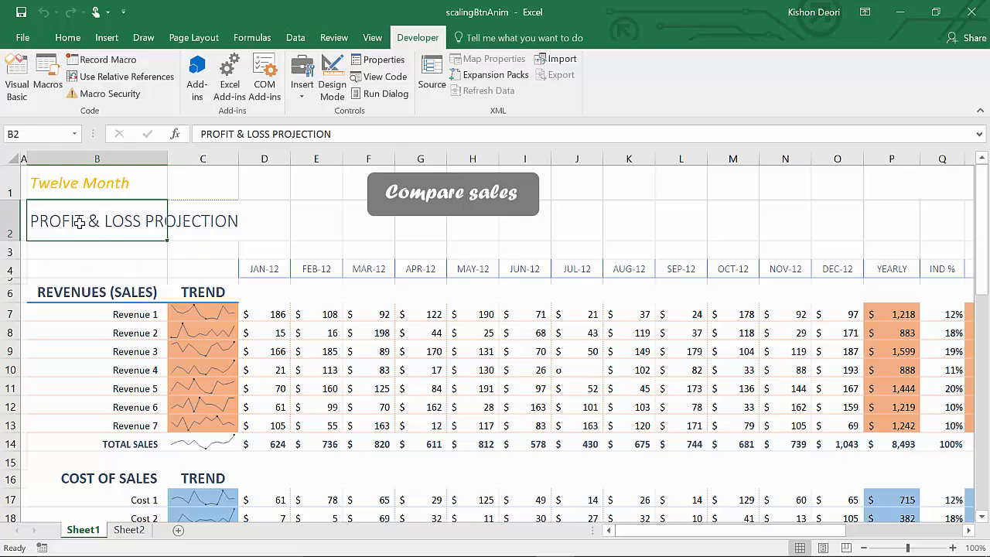
pyautogui.click(316, 314)
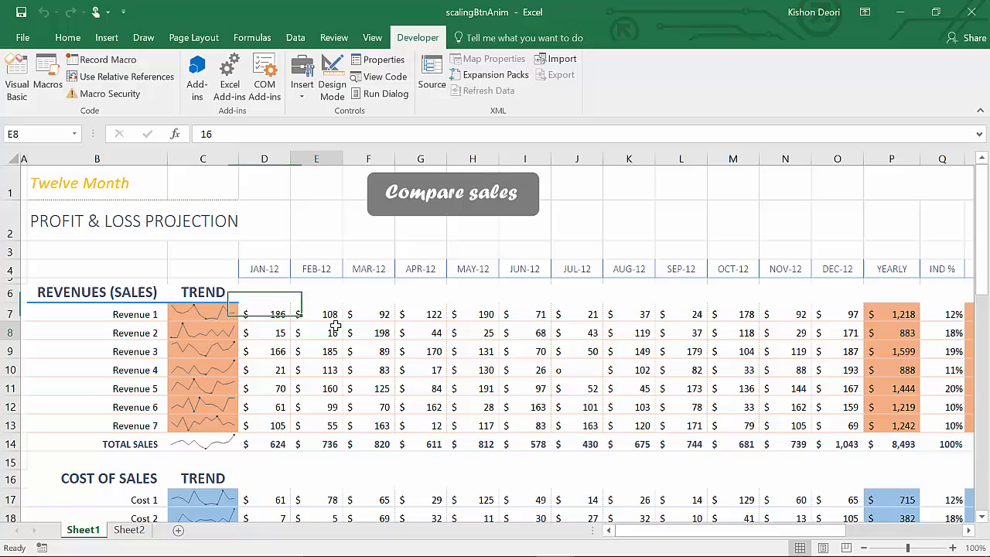
pyautogui.scroll(-3)
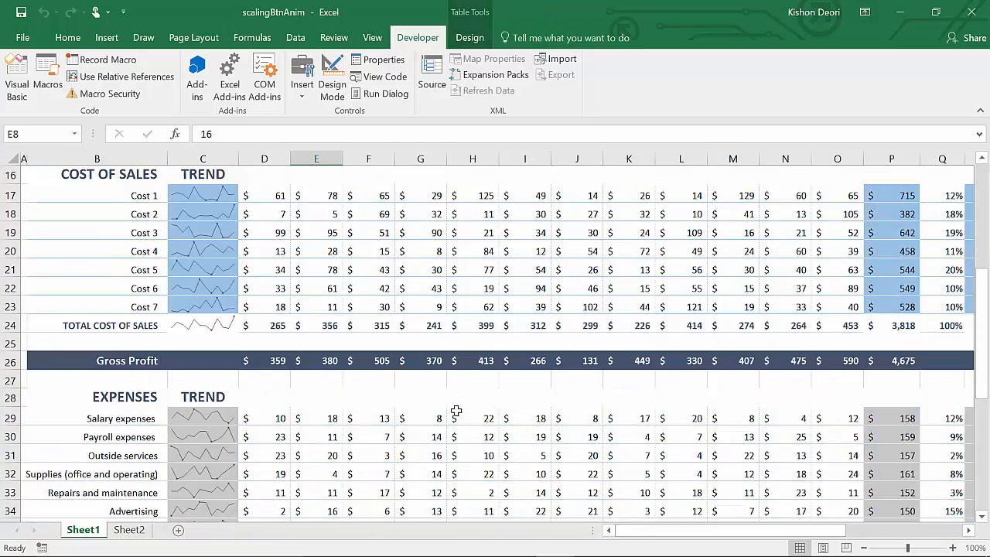
pyautogui.scroll(-3)
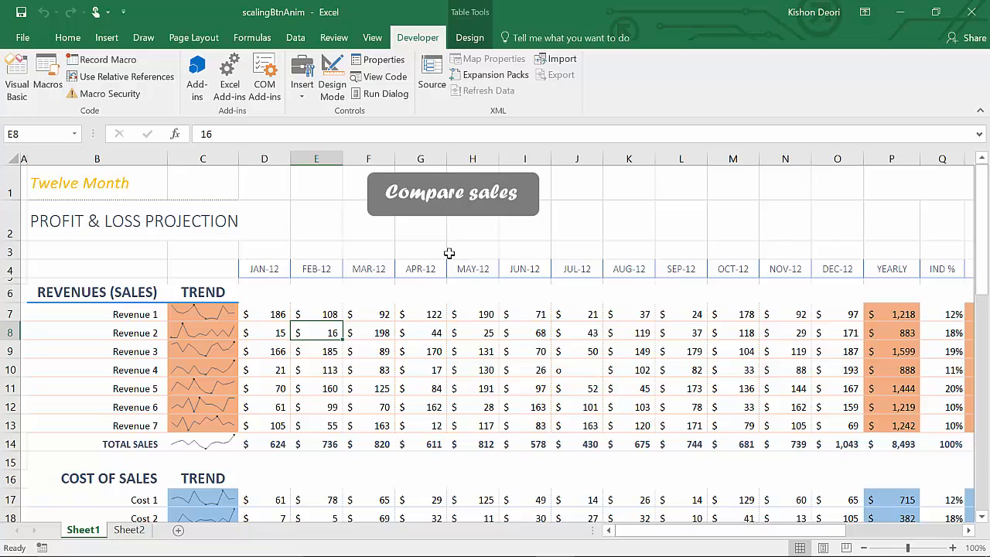
pyautogui.moveTo(430, 236)
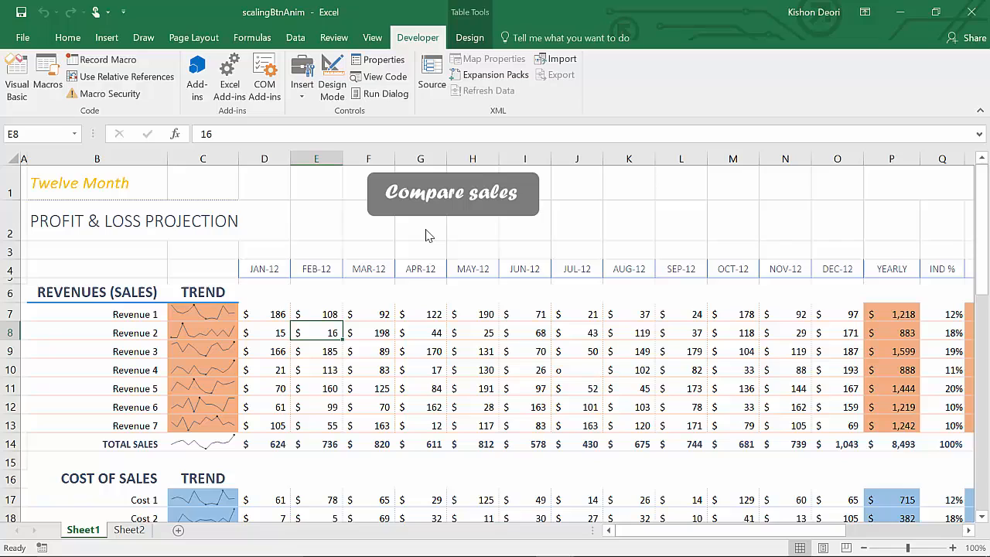
pyautogui.moveTo(427, 229)
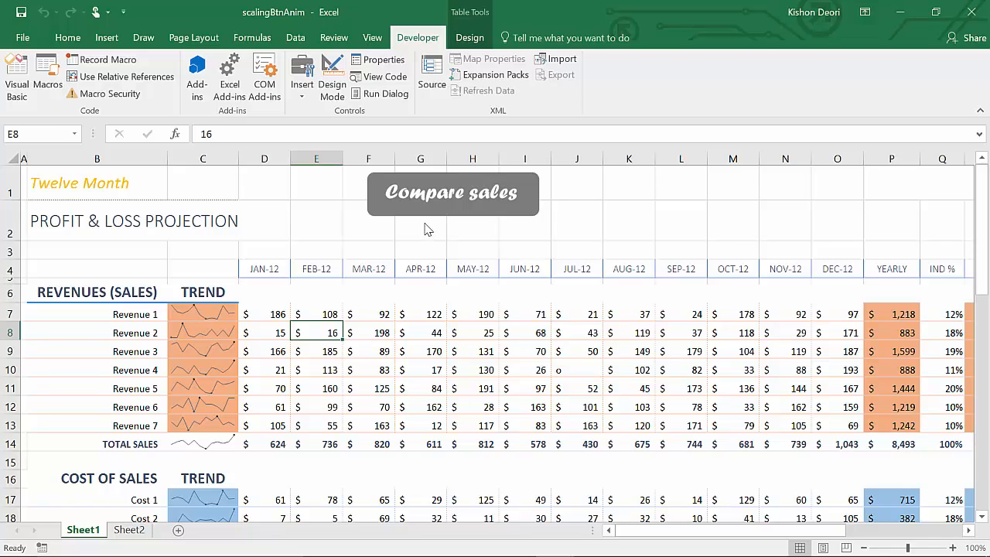
# - Toggle the Compare sales button between grey and orange, leaving it orange
pyautogui.click(452, 193)
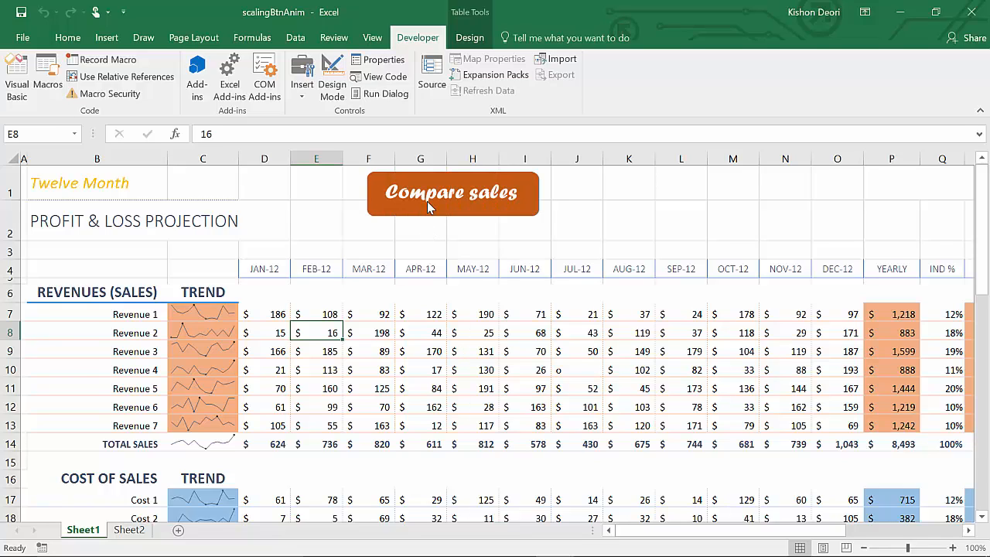
pyautogui.moveTo(418, 195)
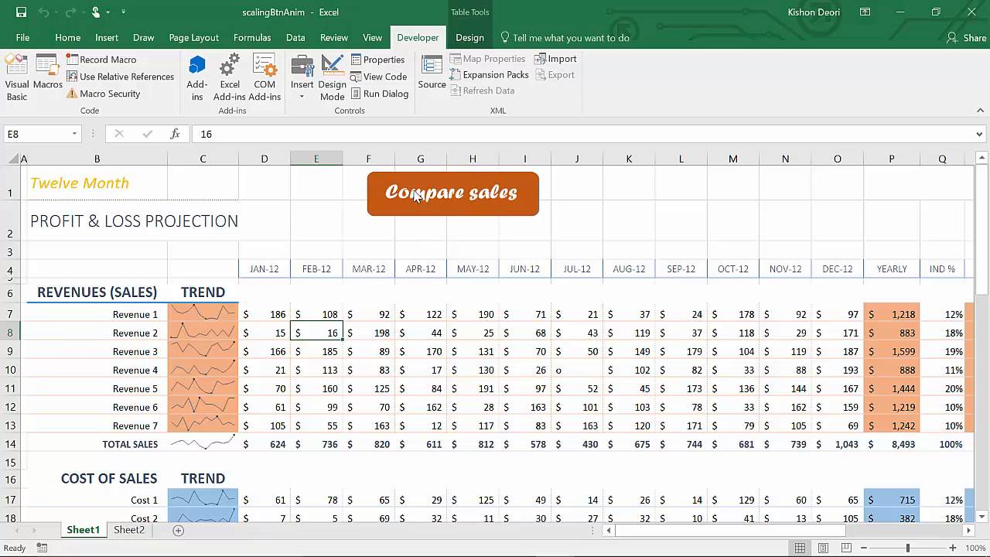
pyautogui.click(453, 192)
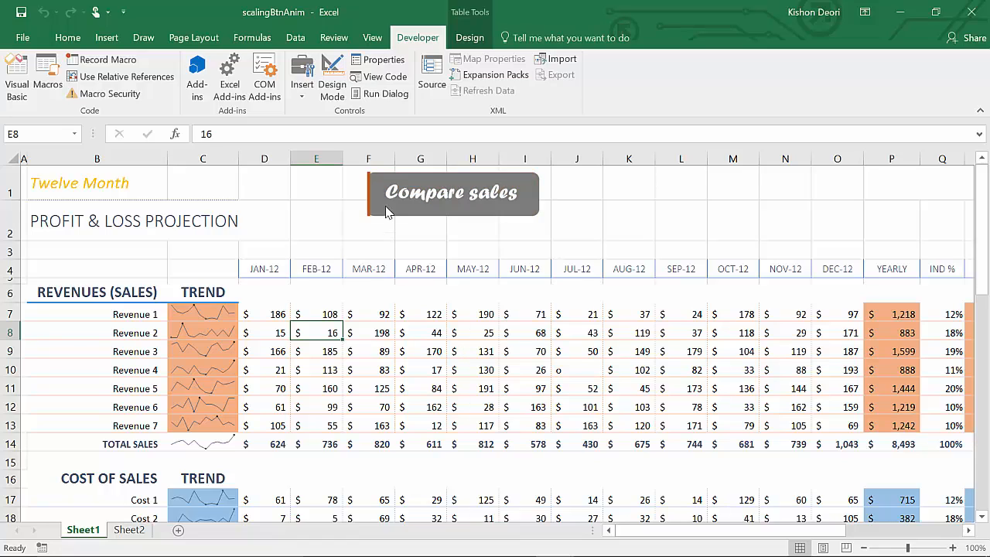
pyautogui.moveTo(368, 199)
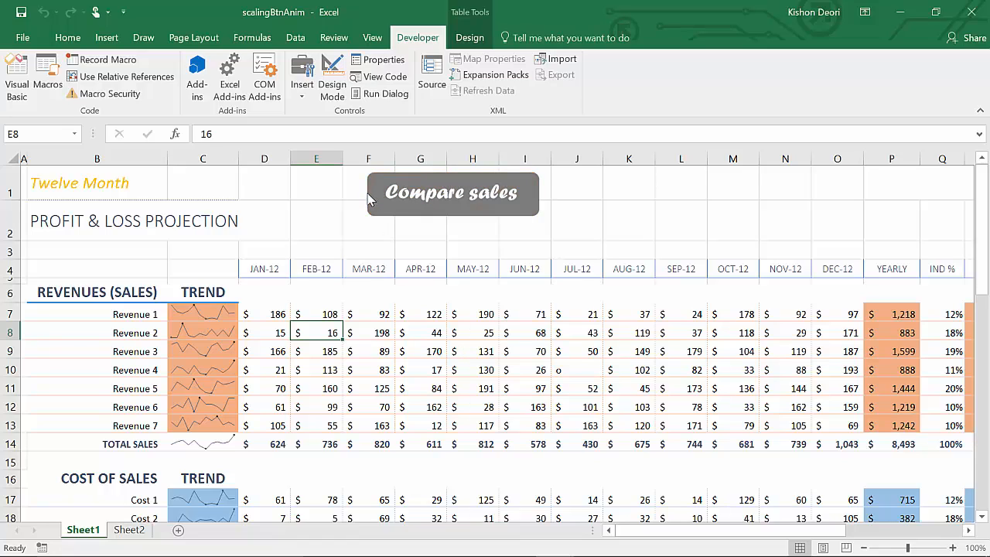
pyautogui.click(452, 194)
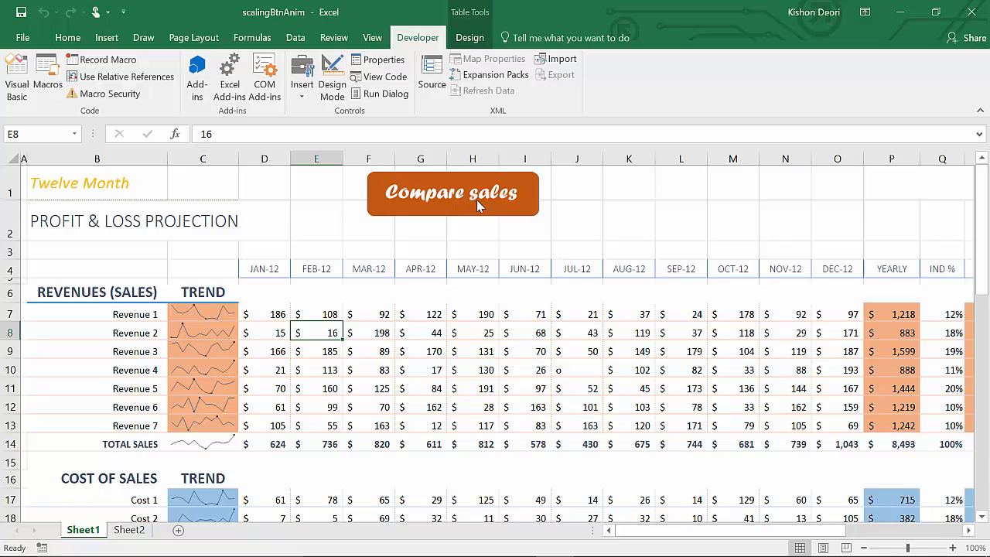
pyautogui.click(452, 193)
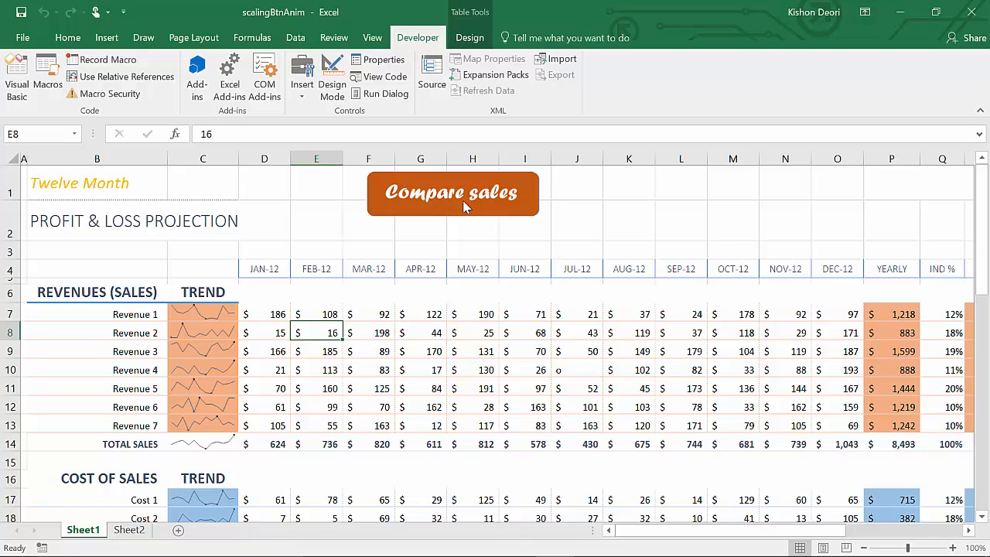
pyautogui.moveTo(452, 207)
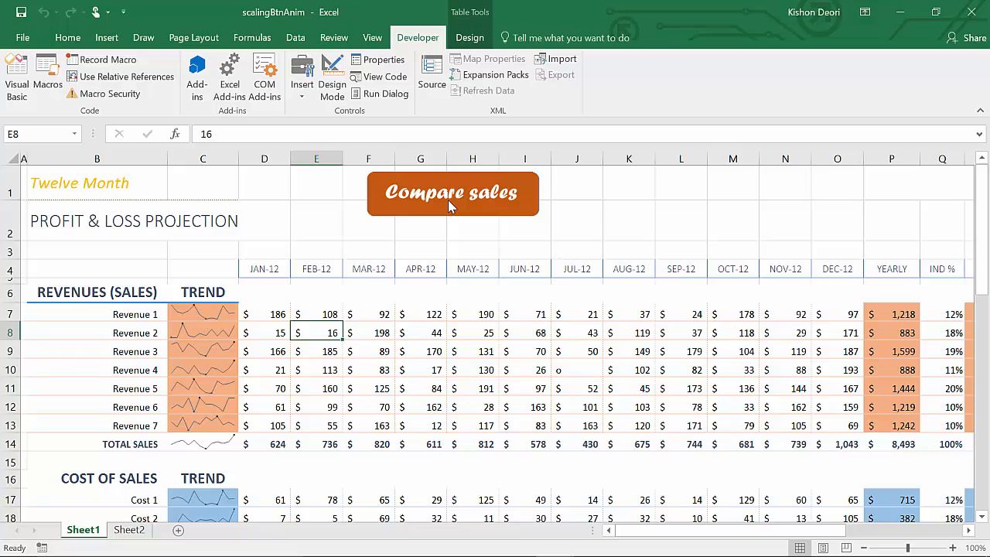
pyautogui.moveTo(452, 202)
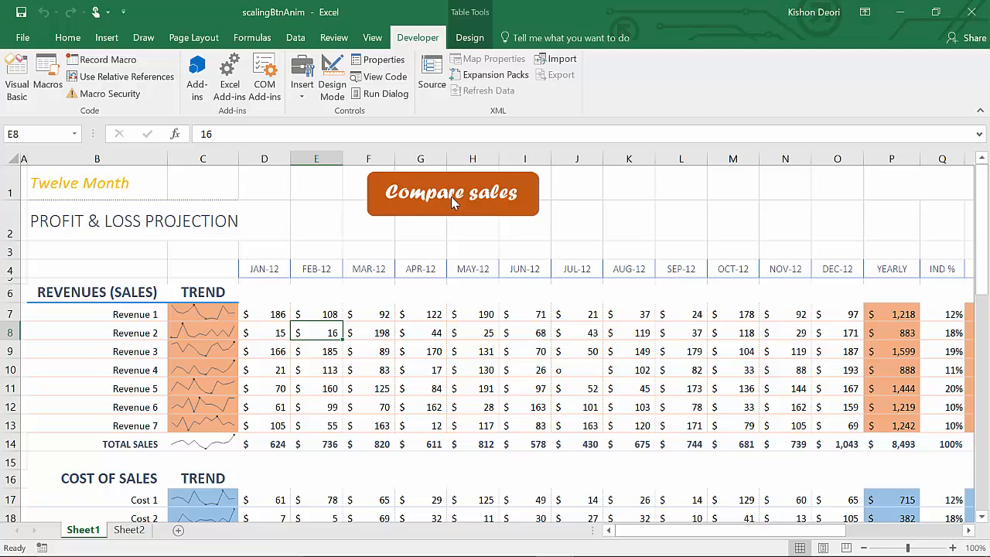
# - Switch to Sheet2 with its blue shaded block over A1:E12
pyautogui.click(130, 529)
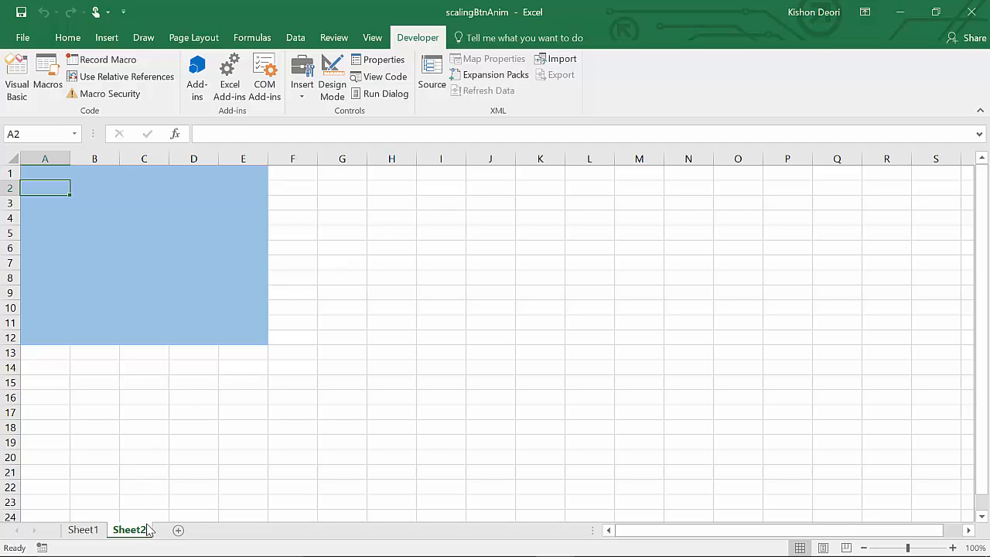
pyautogui.moveTo(148, 518)
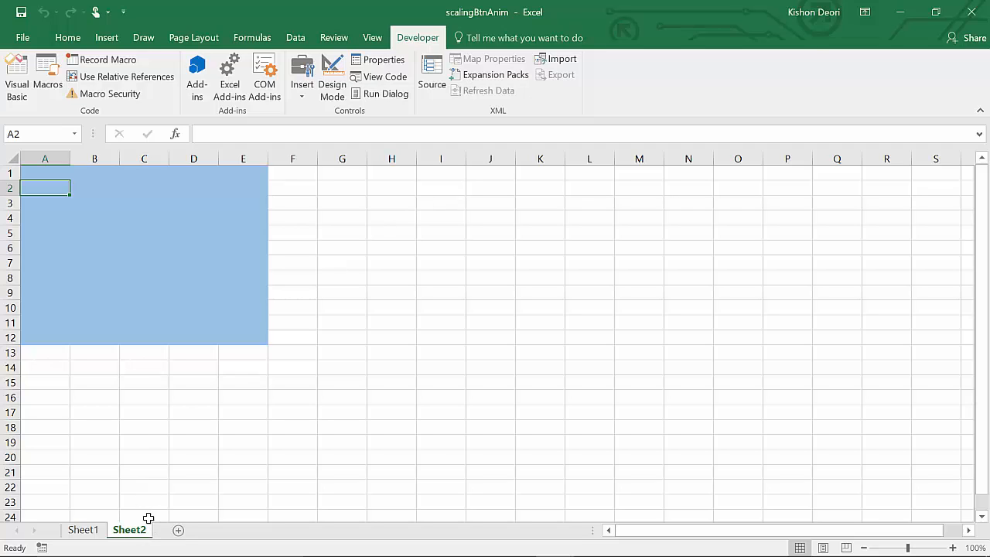
pyautogui.moveTo(113, 381)
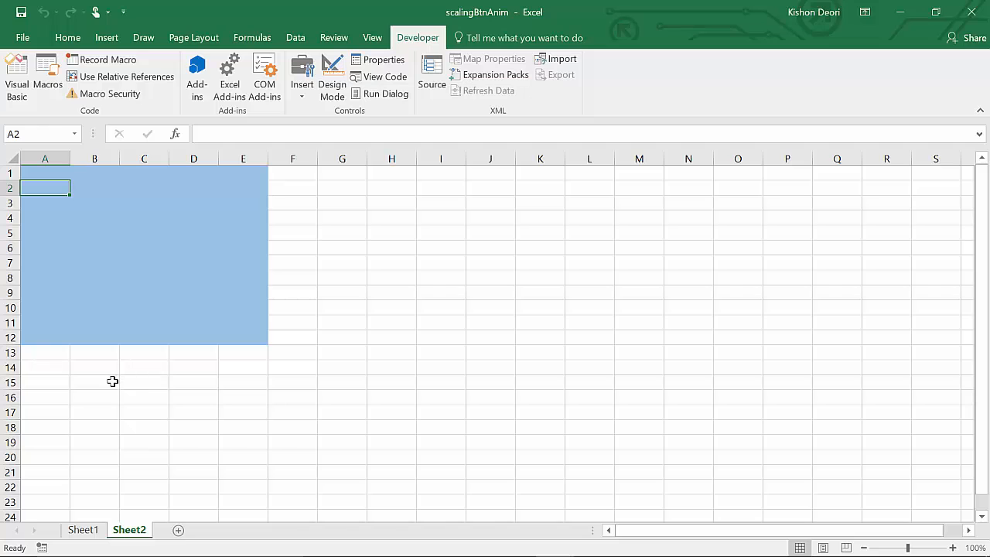
pyautogui.moveTo(102, 534)
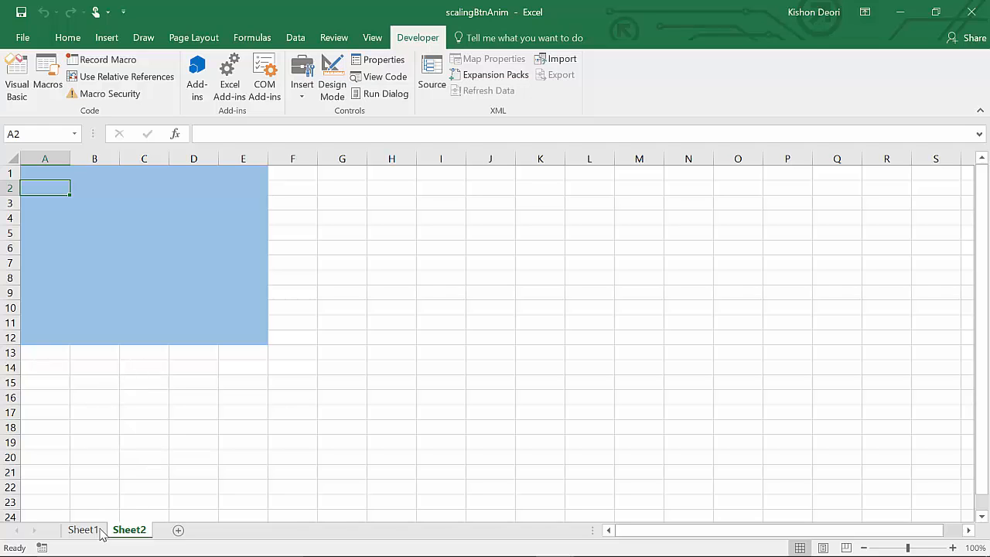
# - Return to Sheet1 and trigger the Compare sales button animation
pyautogui.click(84, 529)
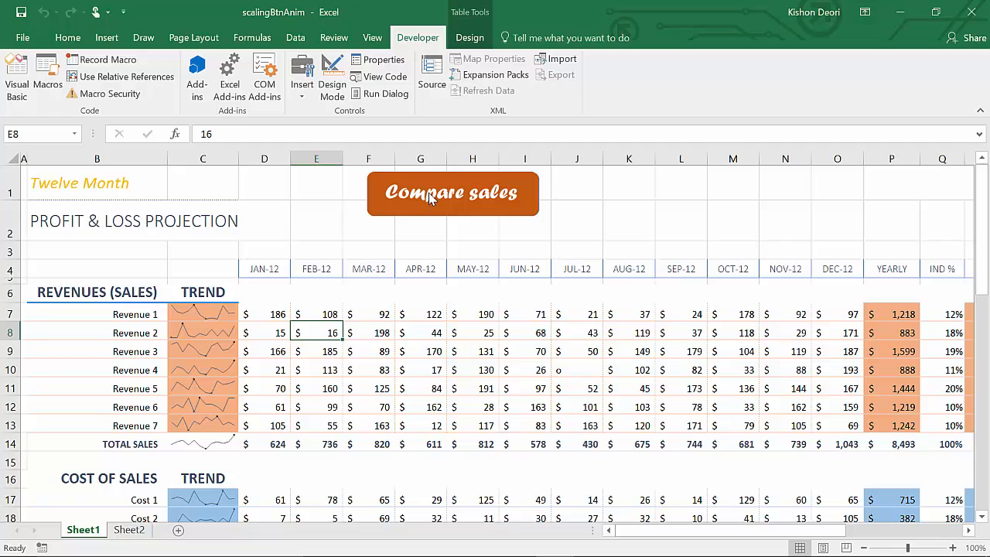
pyautogui.moveTo(411, 222)
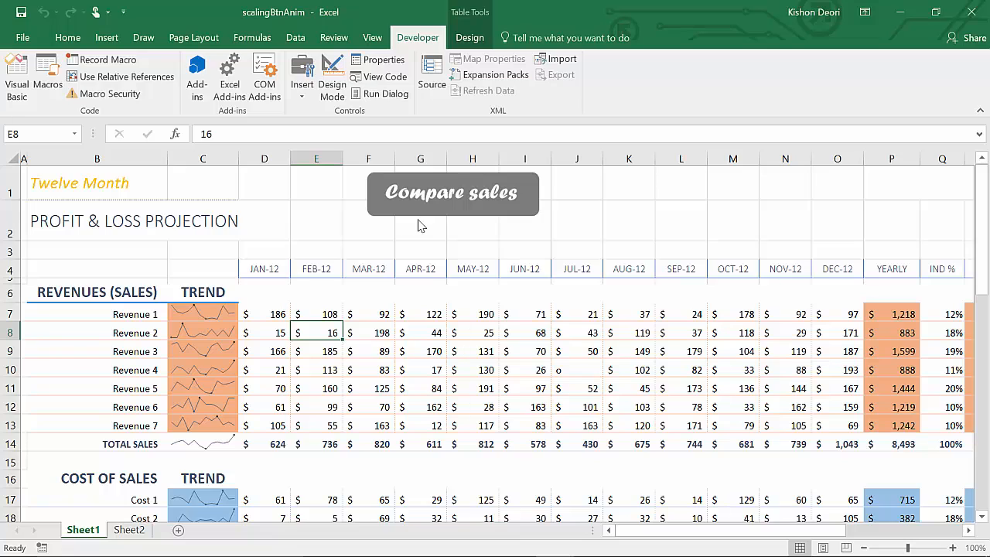
pyautogui.moveTo(390, 232)
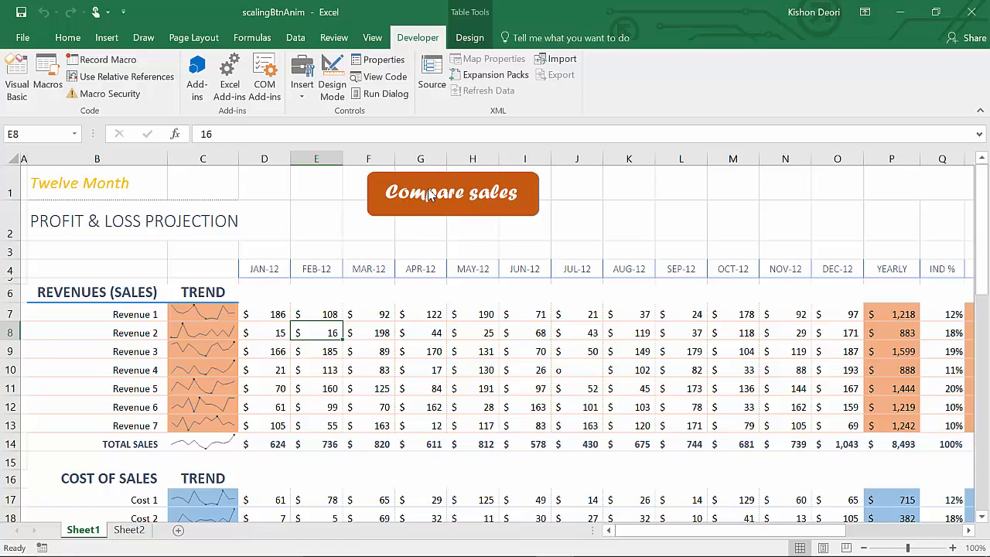
pyautogui.click(452, 192)
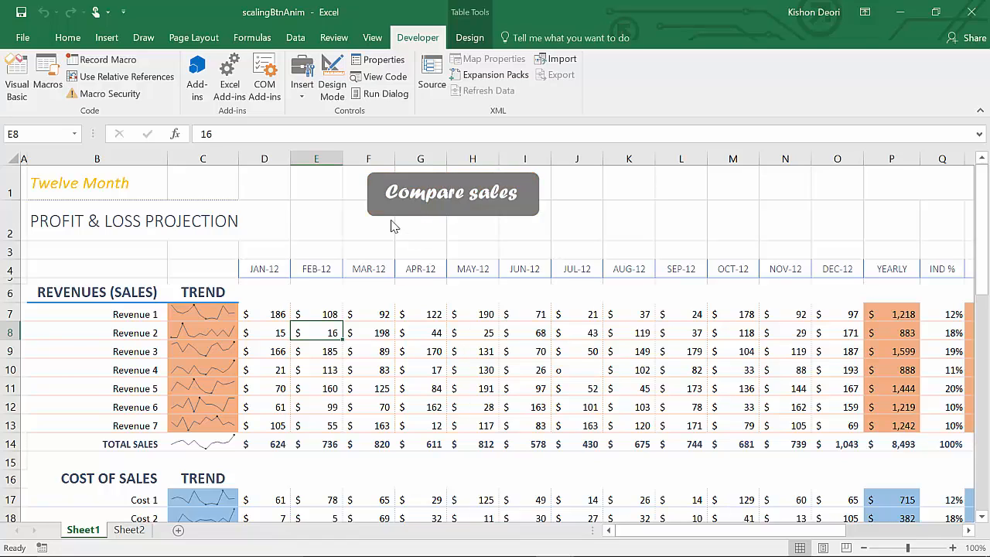
pyautogui.moveTo(401, 235)
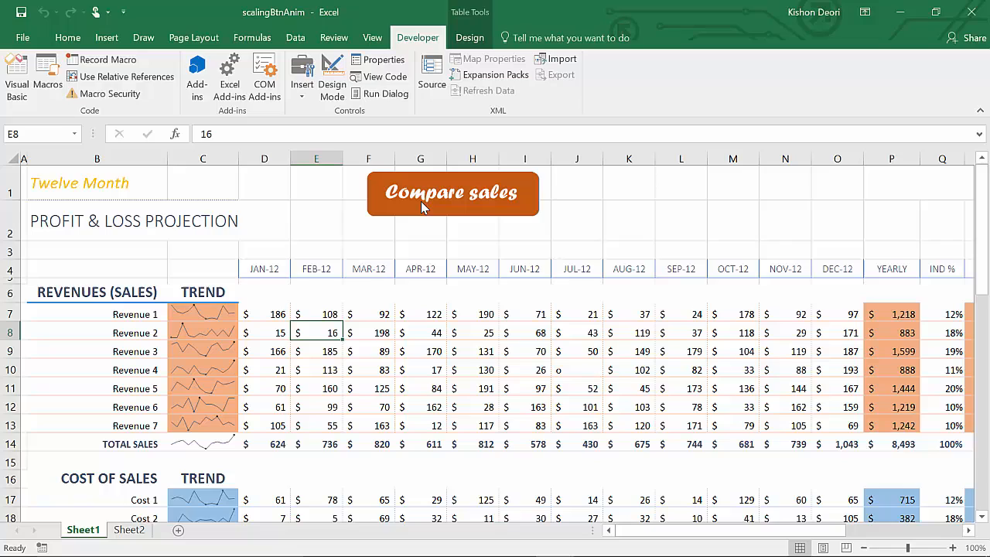
pyautogui.moveTo(359, 234)
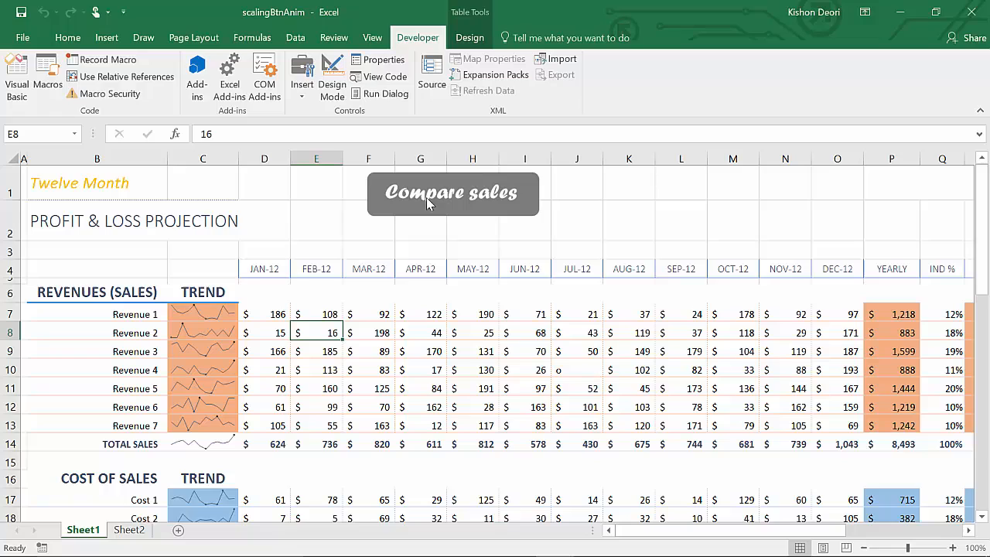
pyautogui.moveTo(418, 242)
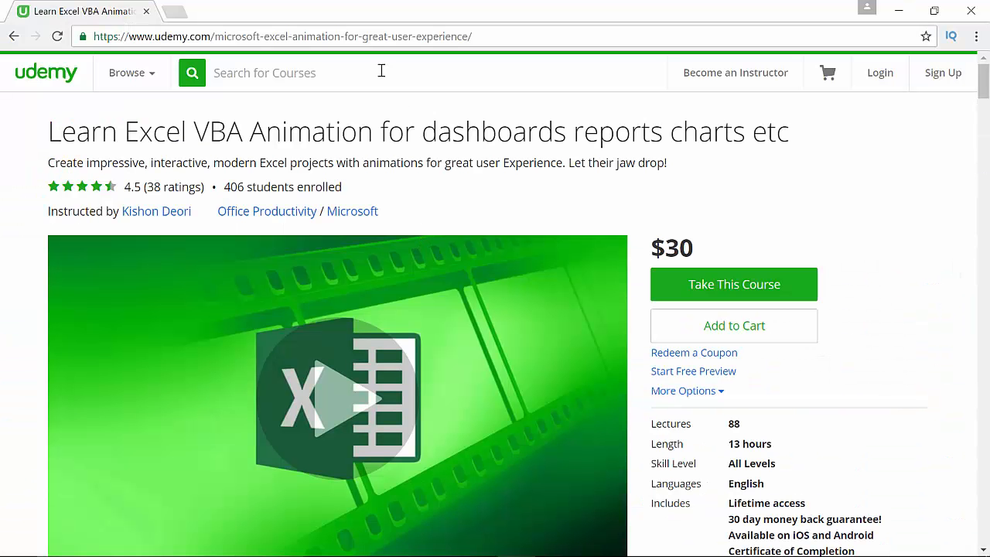
pyautogui.moveTo(189, 36)
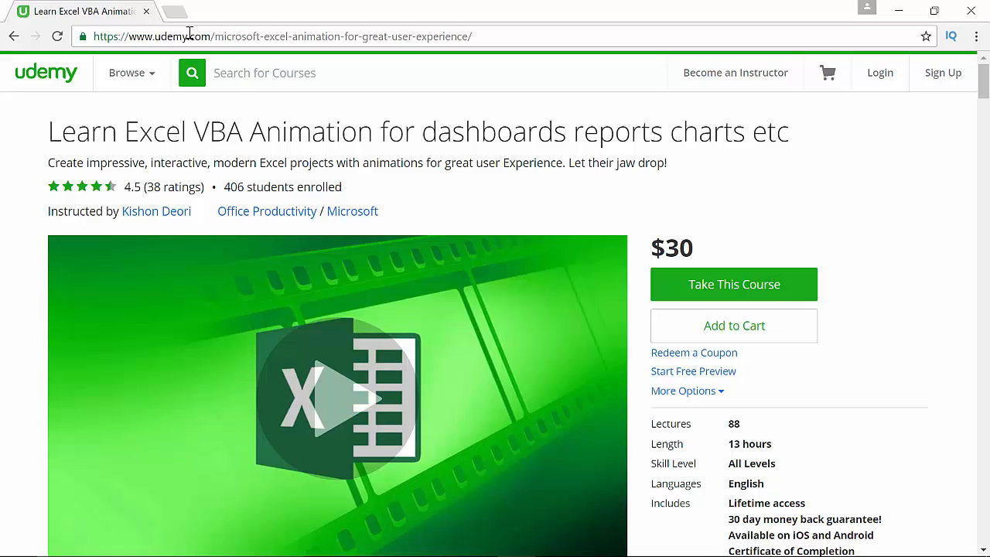
pyautogui.moveTo(65, 131)
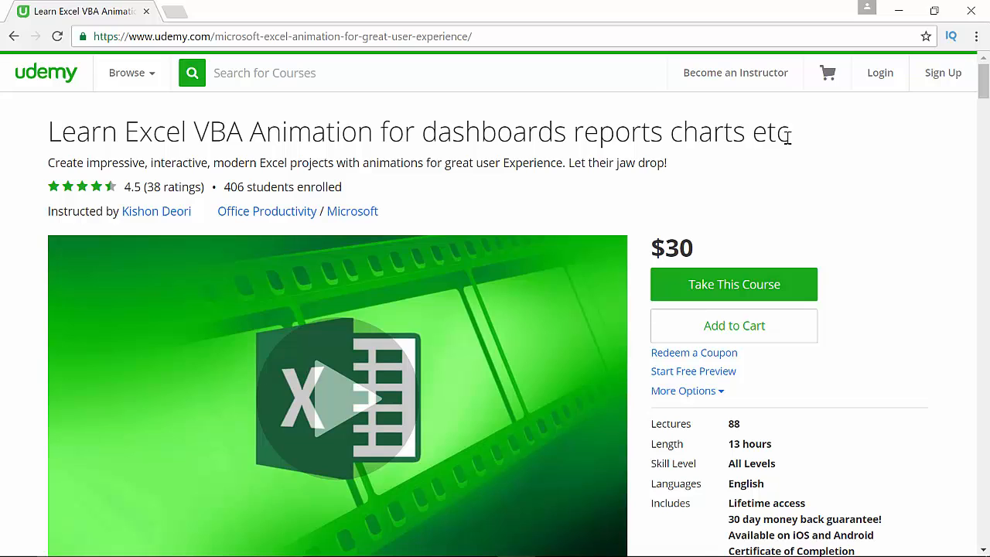
pyautogui.moveTo(554, 307)
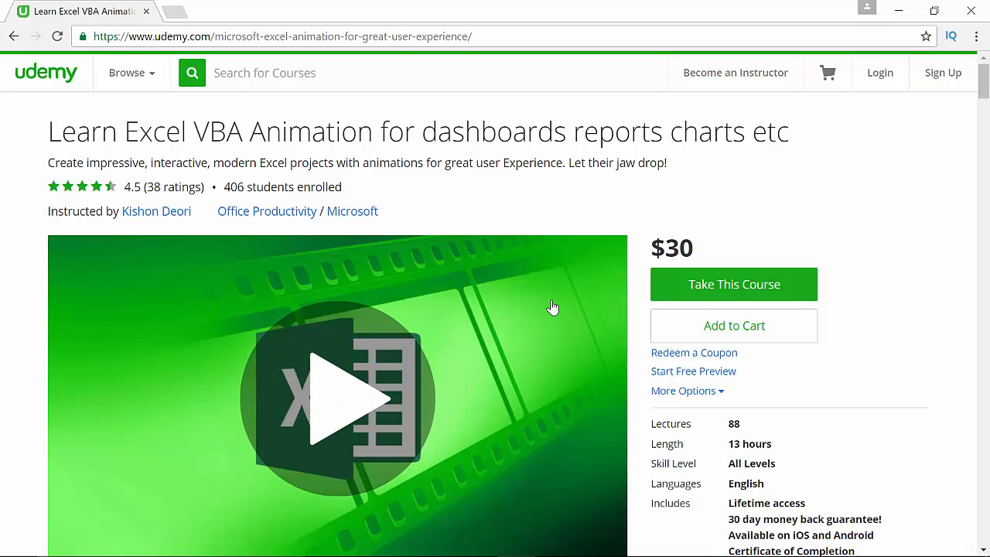
pyautogui.scroll(-3)
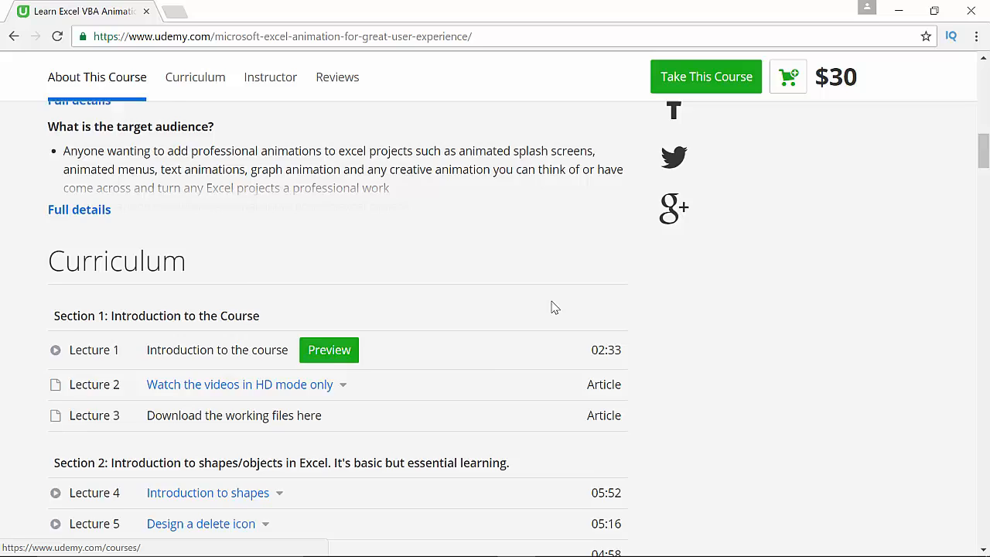
pyautogui.scroll(-3)
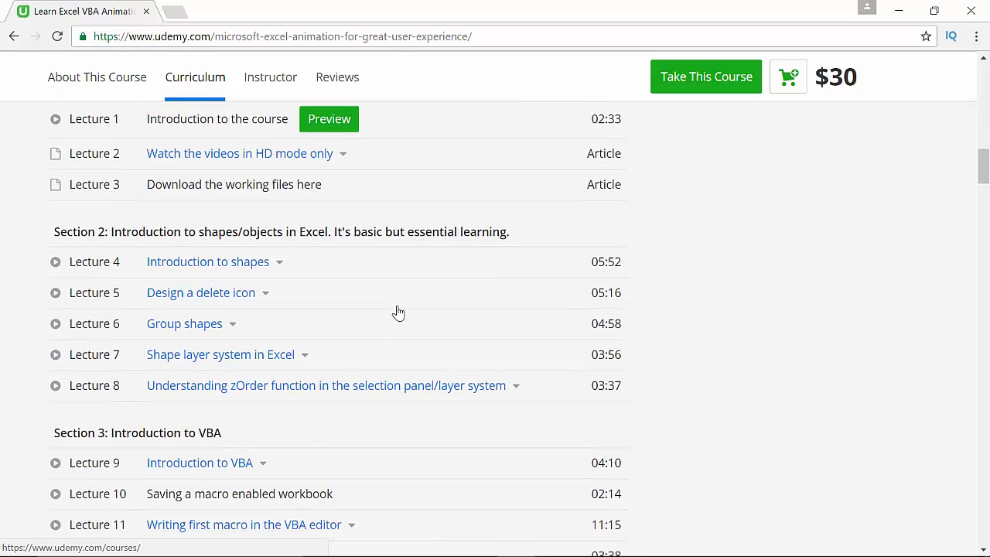
pyautogui.scroll(-3)
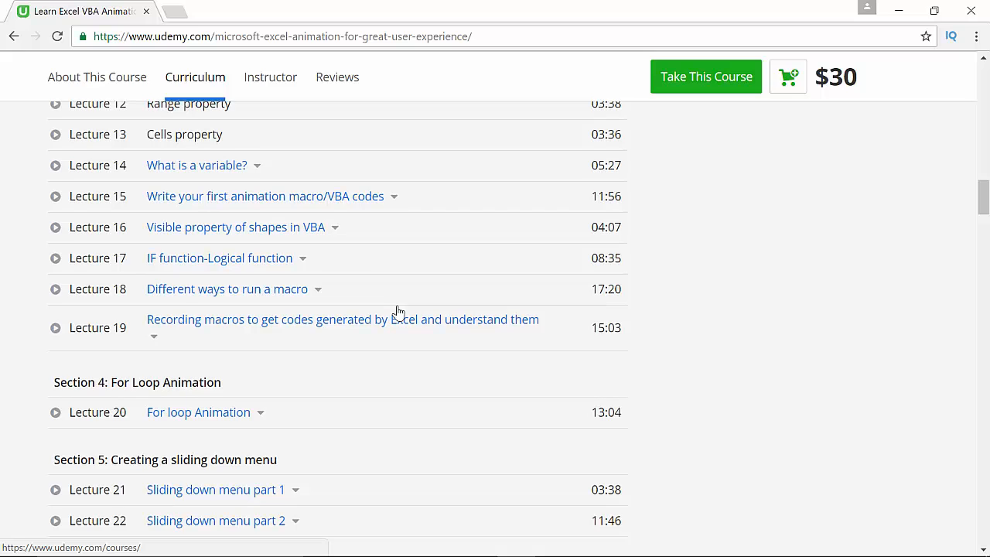
pyautogui.scroll(-3)
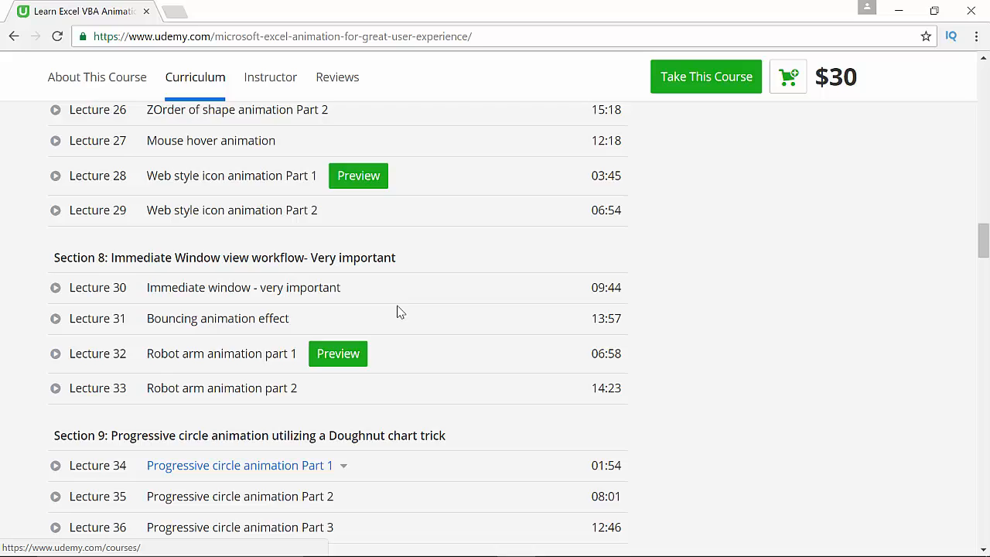
pyautogui.scroll(-3)
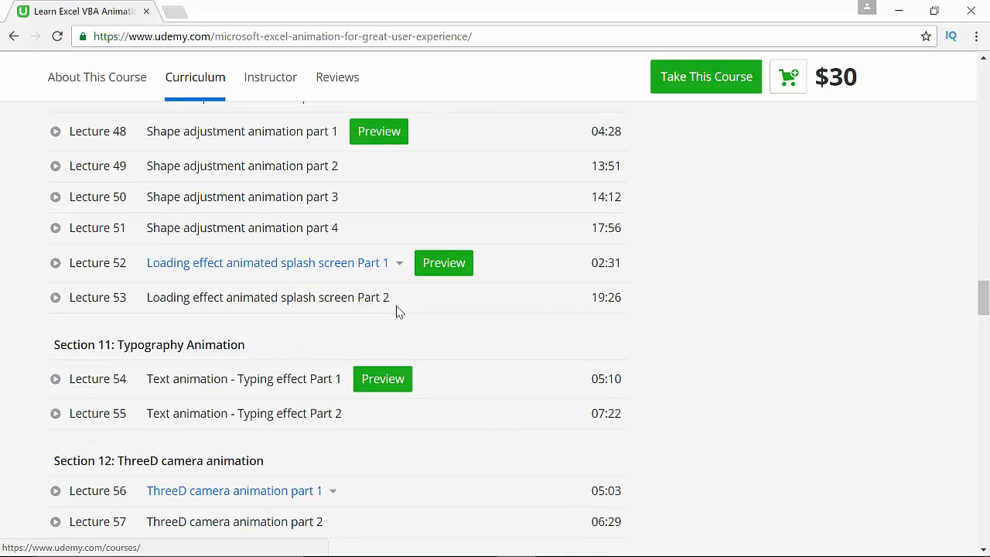
pyautogui.scroll(-3)
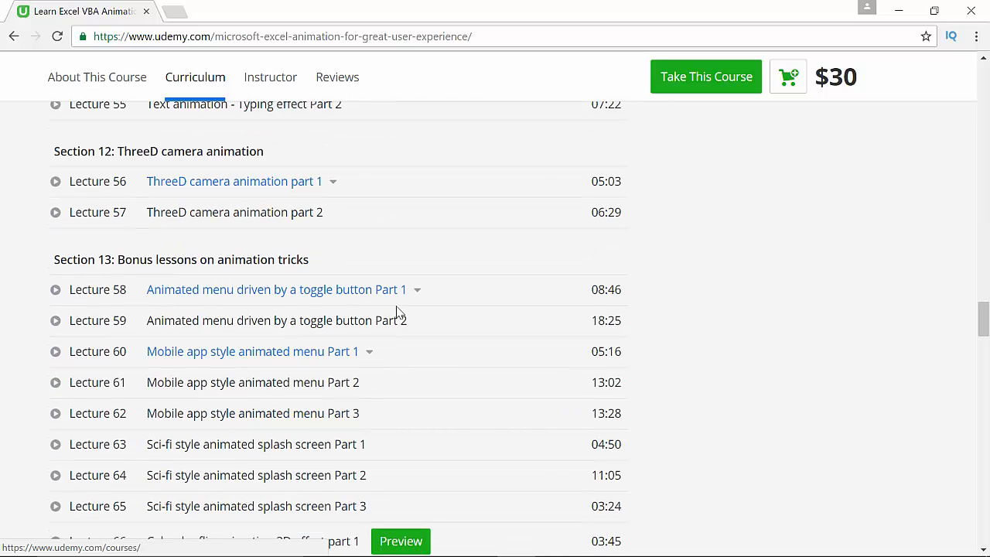
pyautogui.scroll(3)
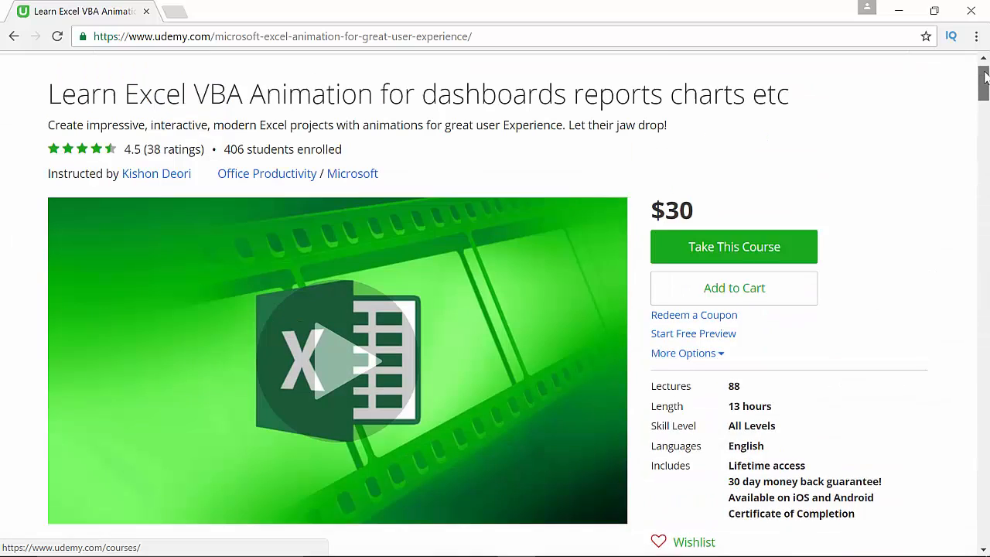
pyautogui.scroll(3)
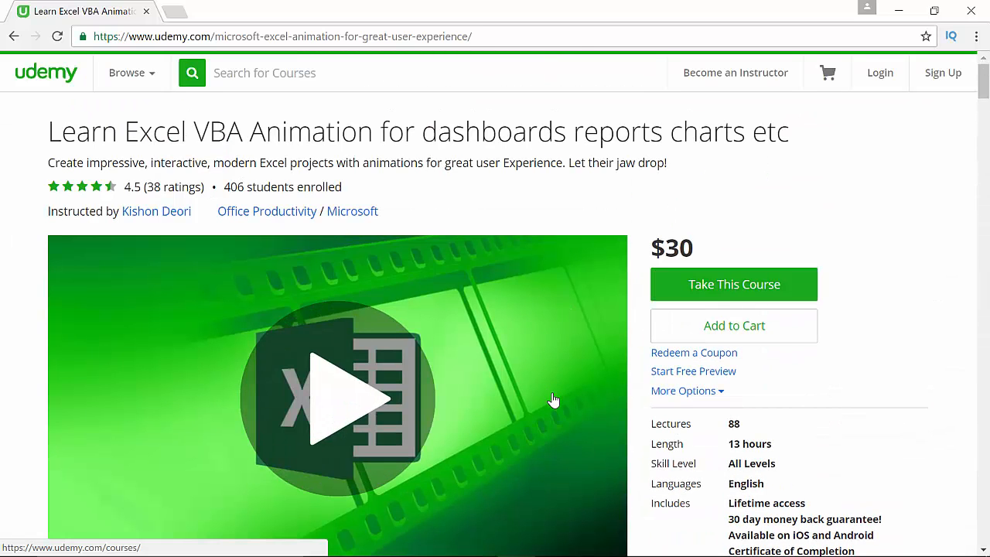
pyautogui.moveTo(554, 424)
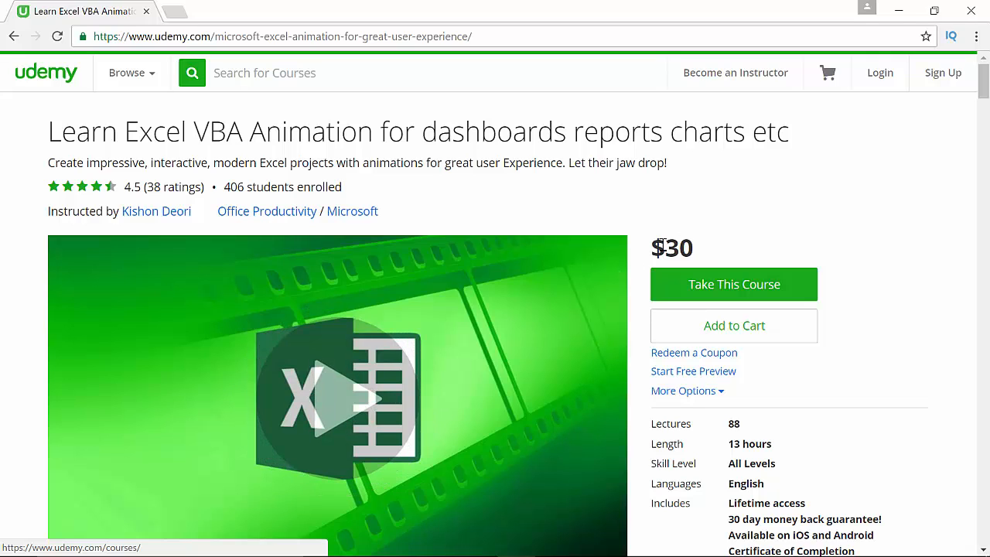
pyautogui.moveTo(563, 371)
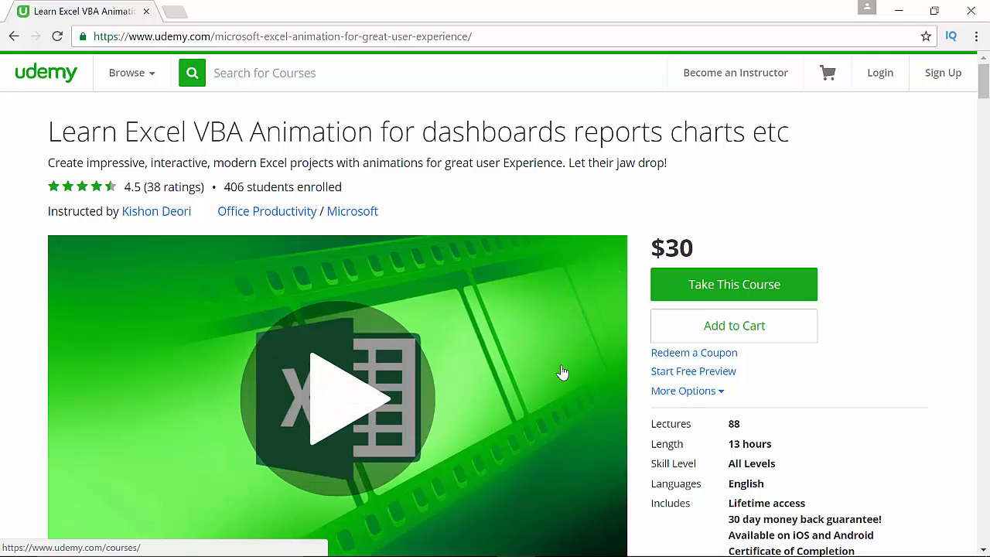